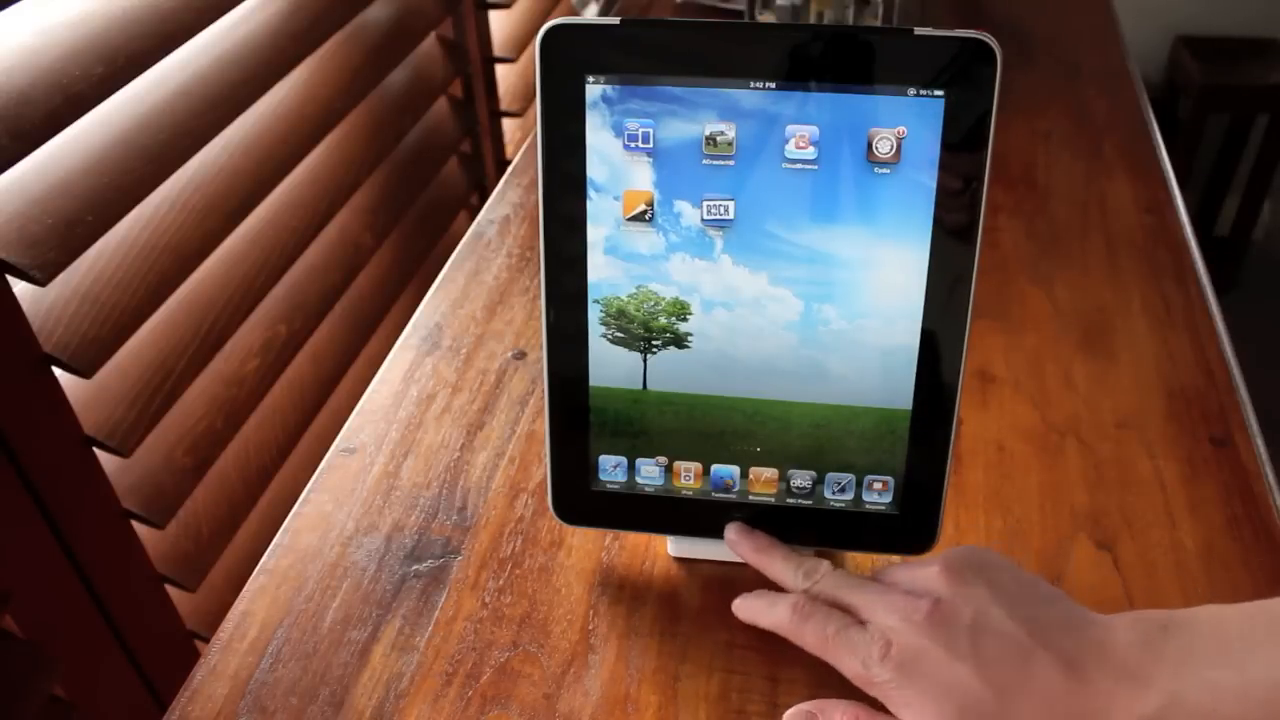
pyautogui.hscroll(-3)
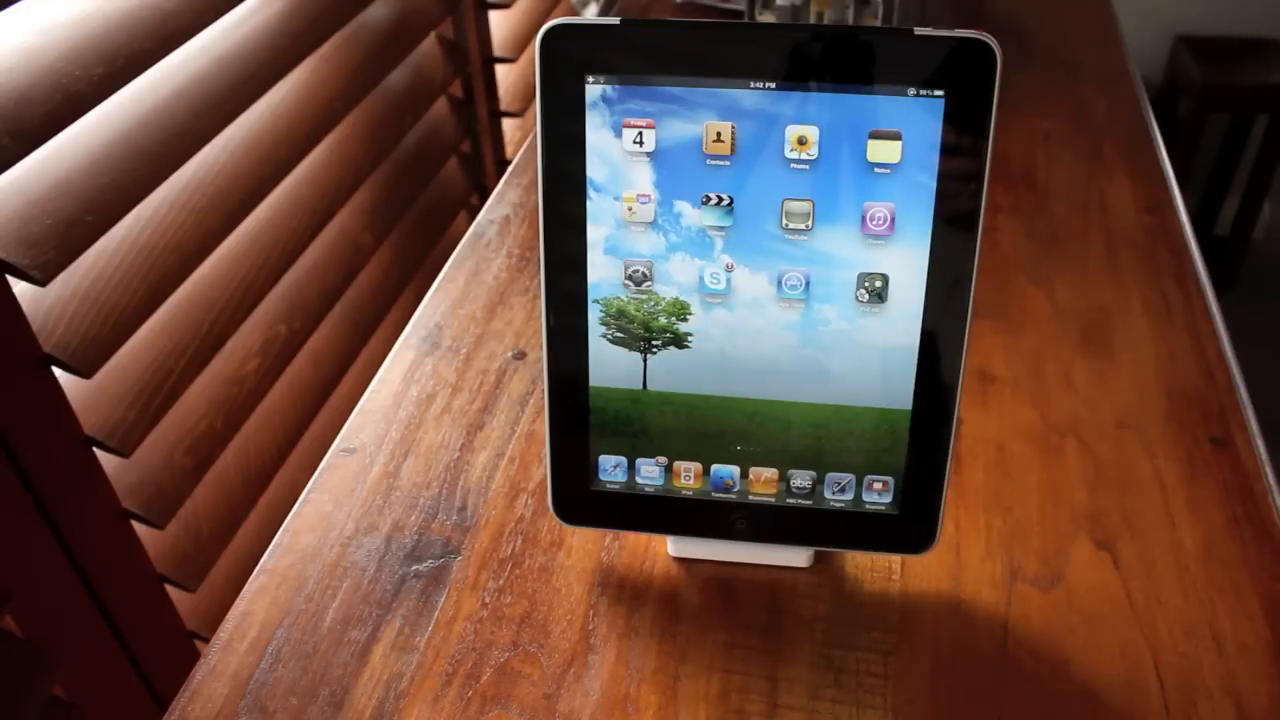
pyautogui.hscroll(-3)
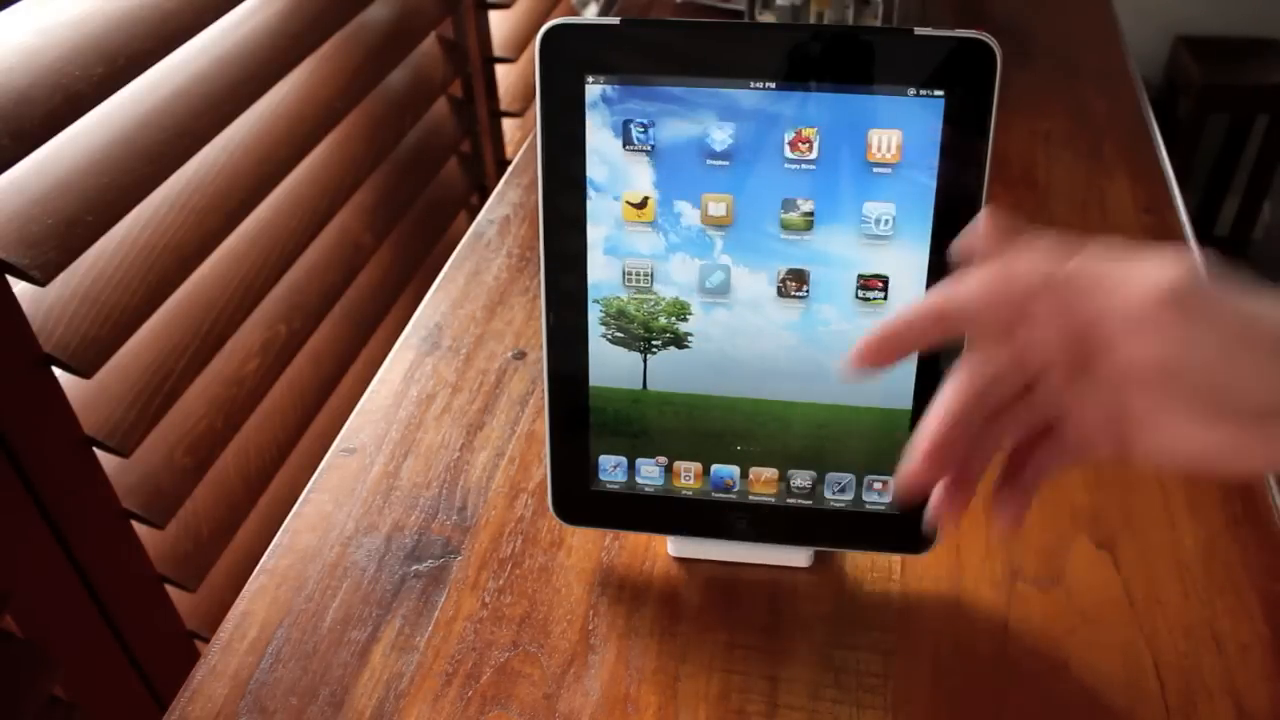